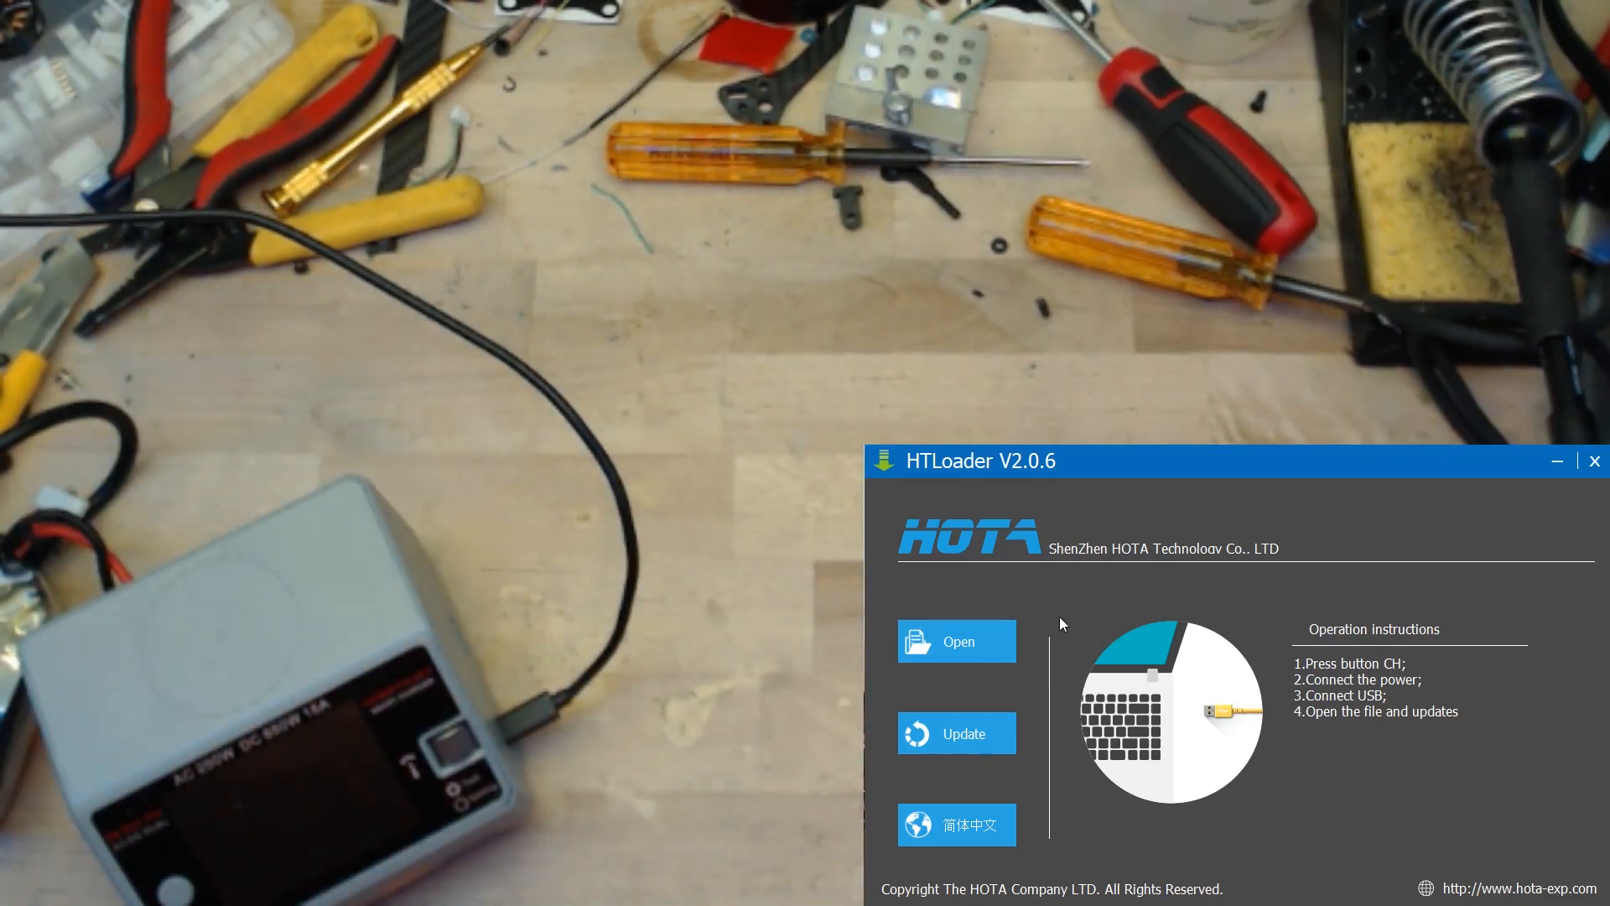
Load D6Pro_App V1.0.35.prg from the Downloads D6Pro V1.0.35 folder.
left_click(956, 641)
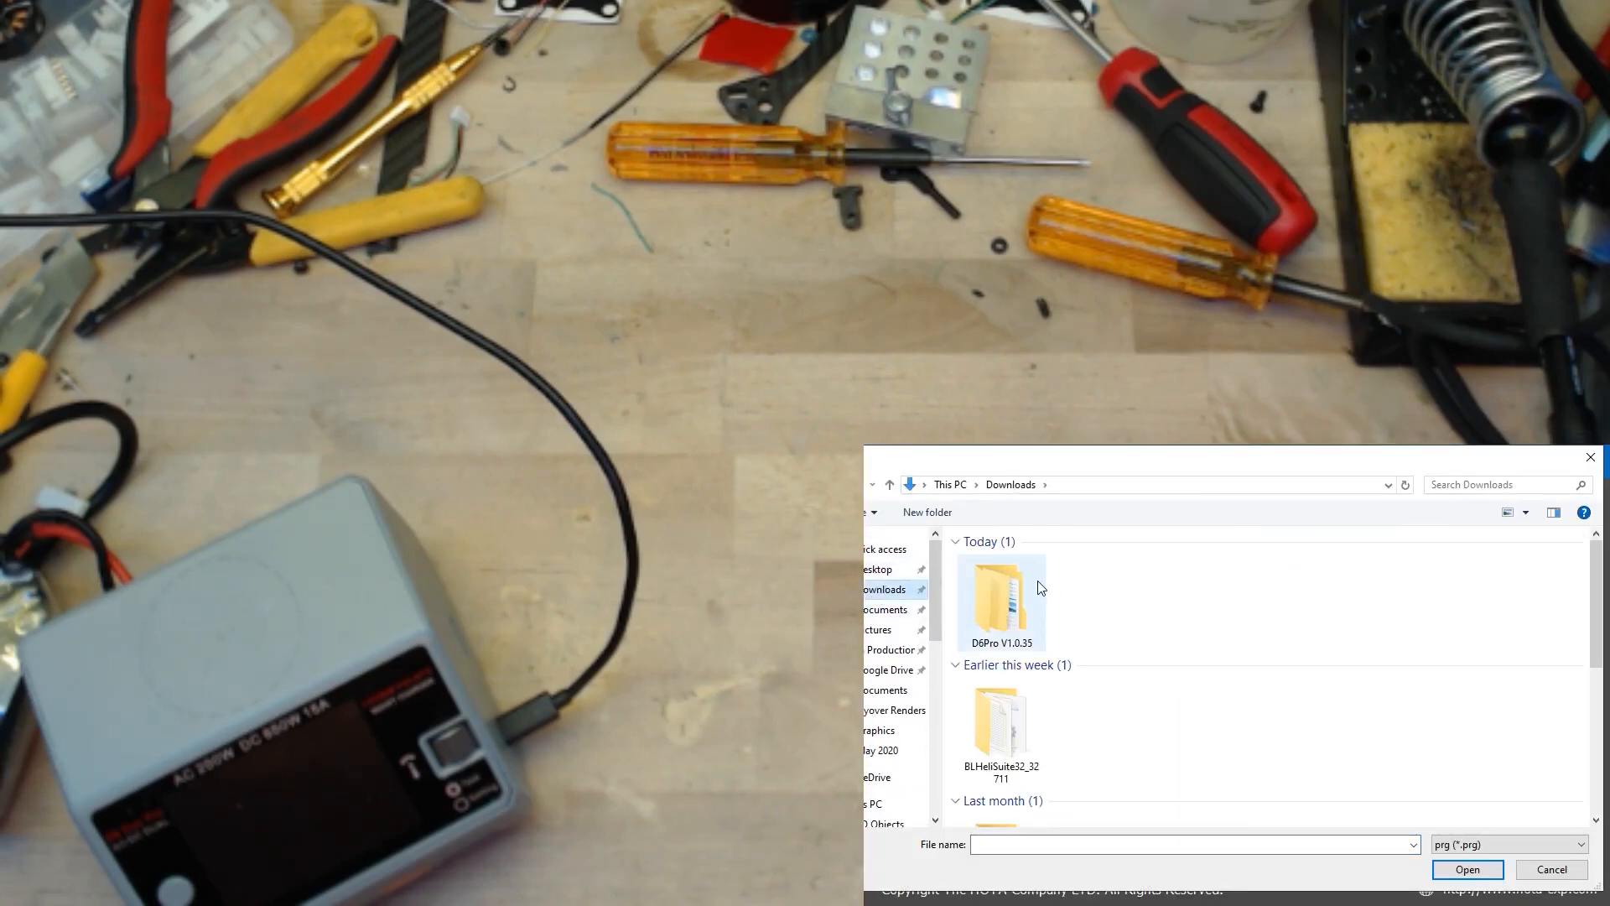
double_click(1001, 595)
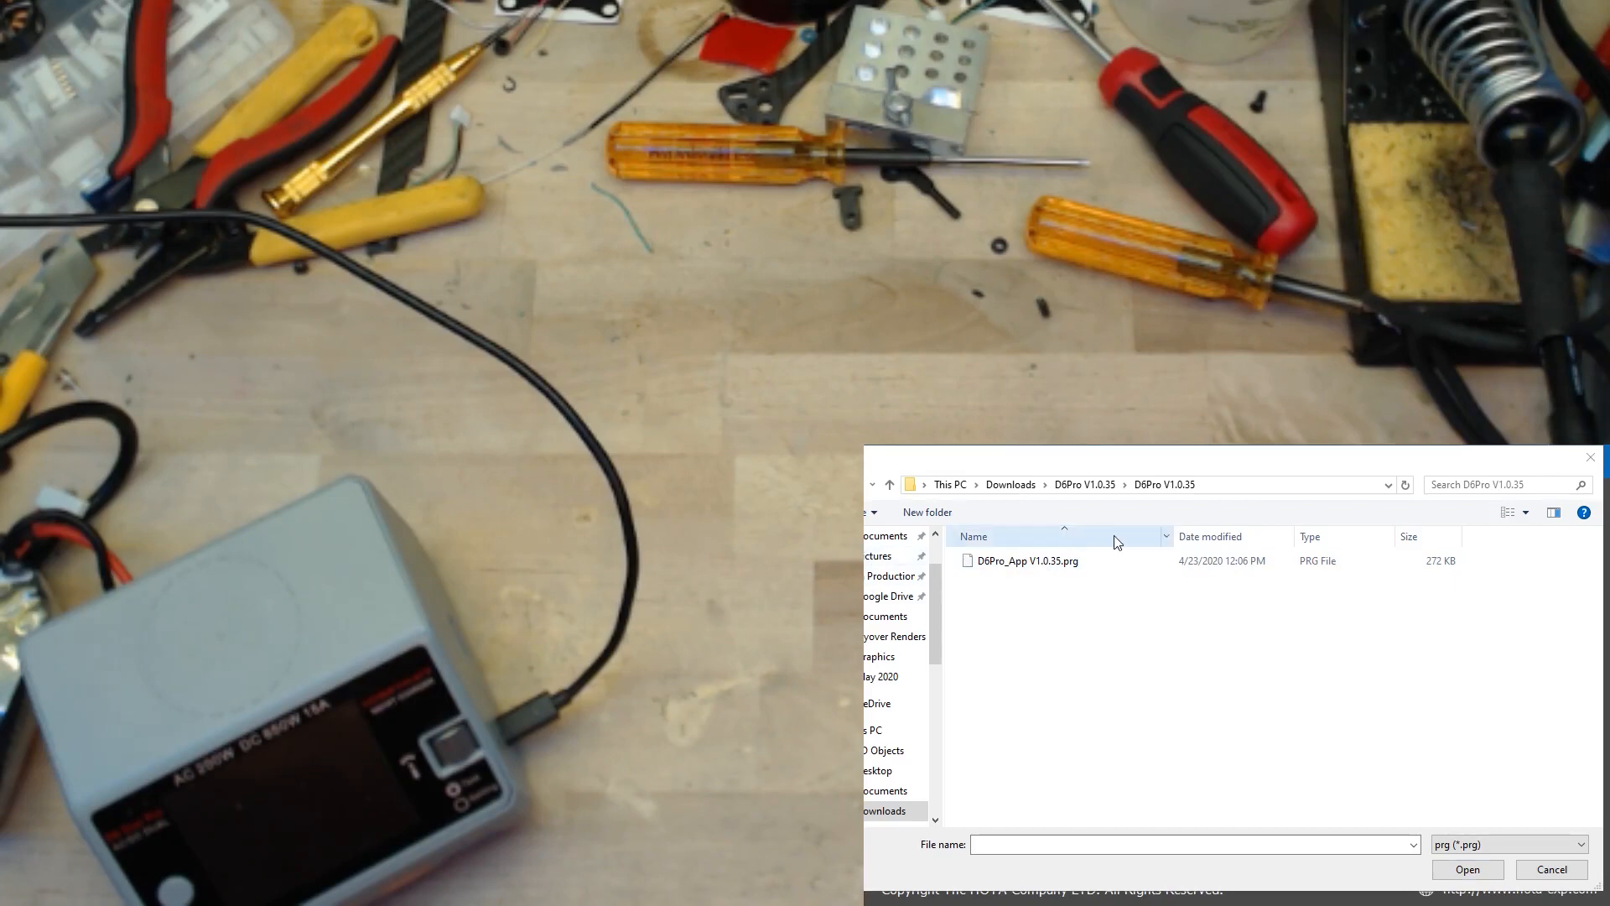
left_click(1028, 559)
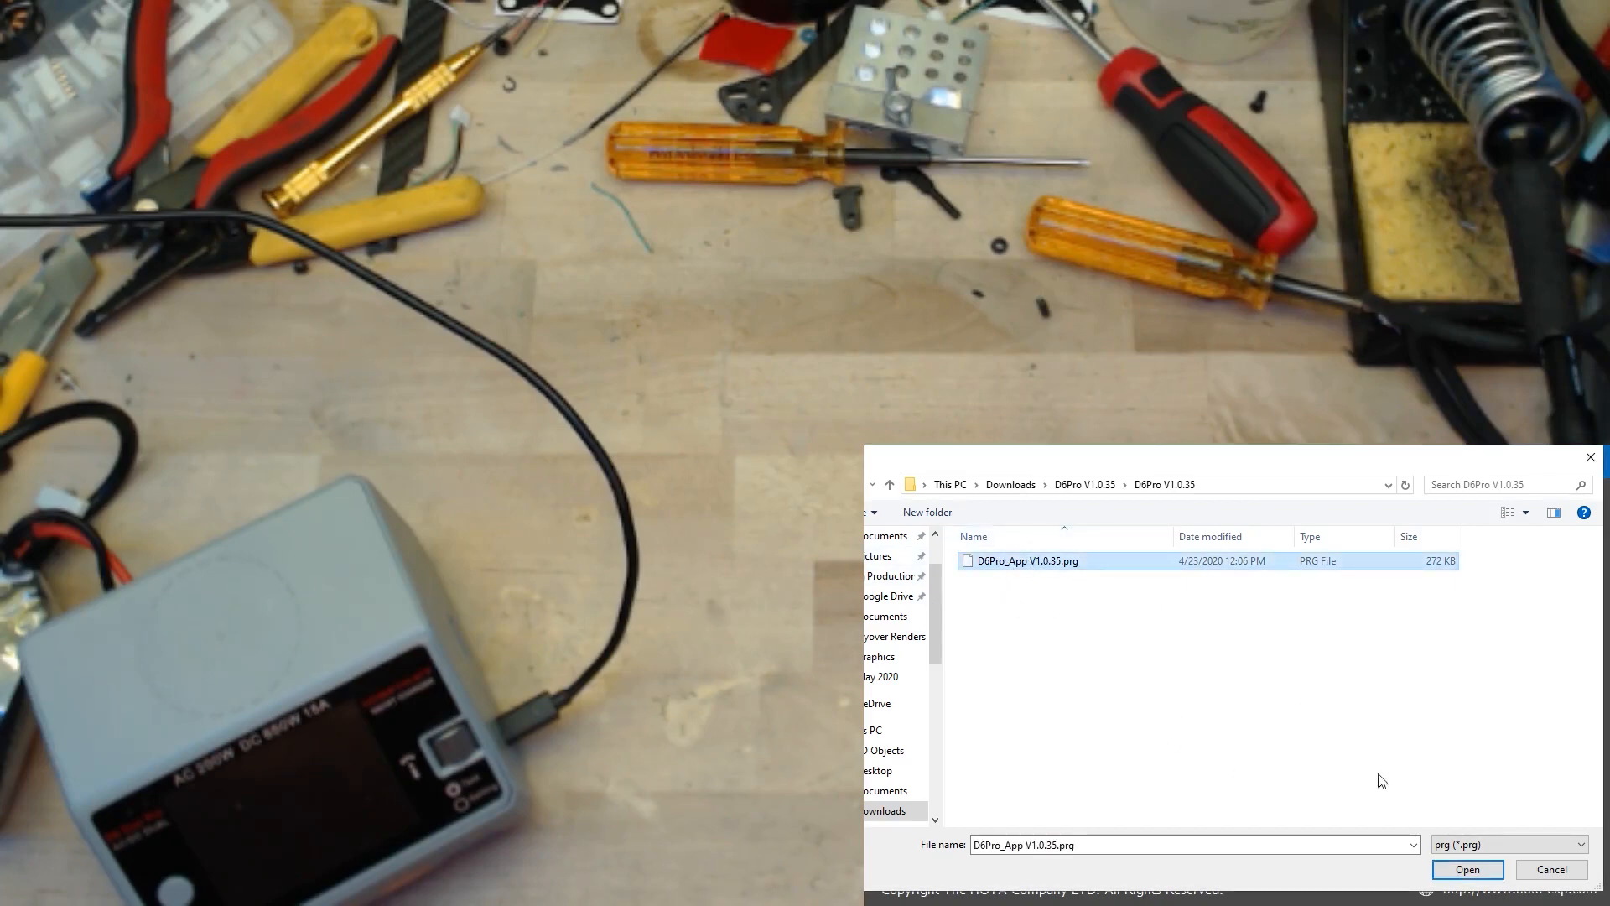
left_click(1467, 868)
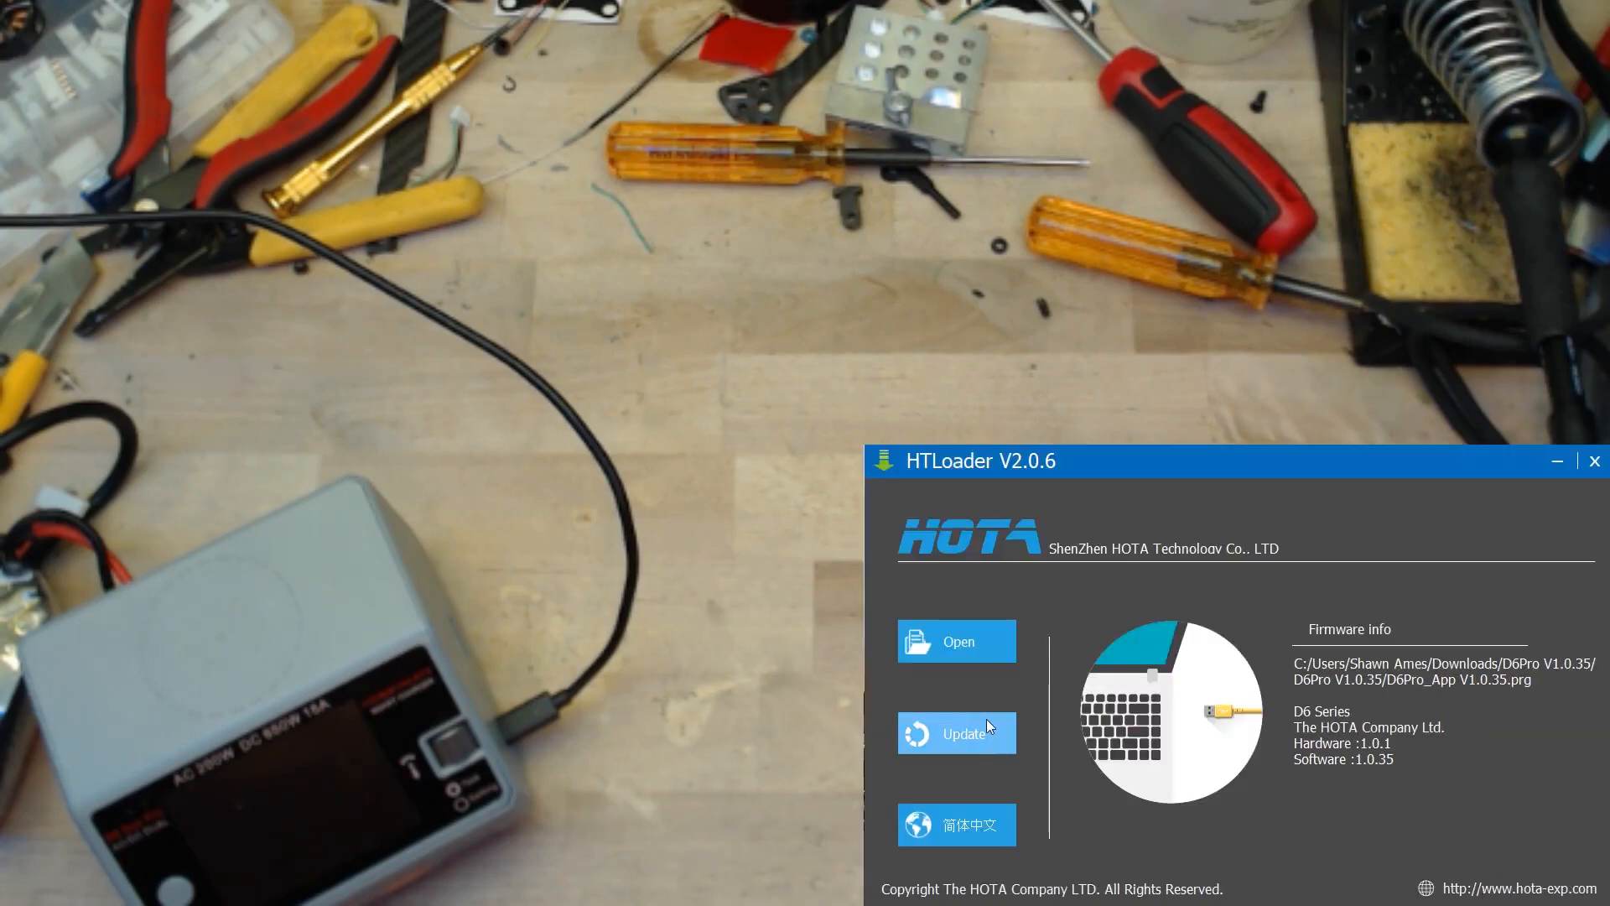
mouse_move(963, 735)
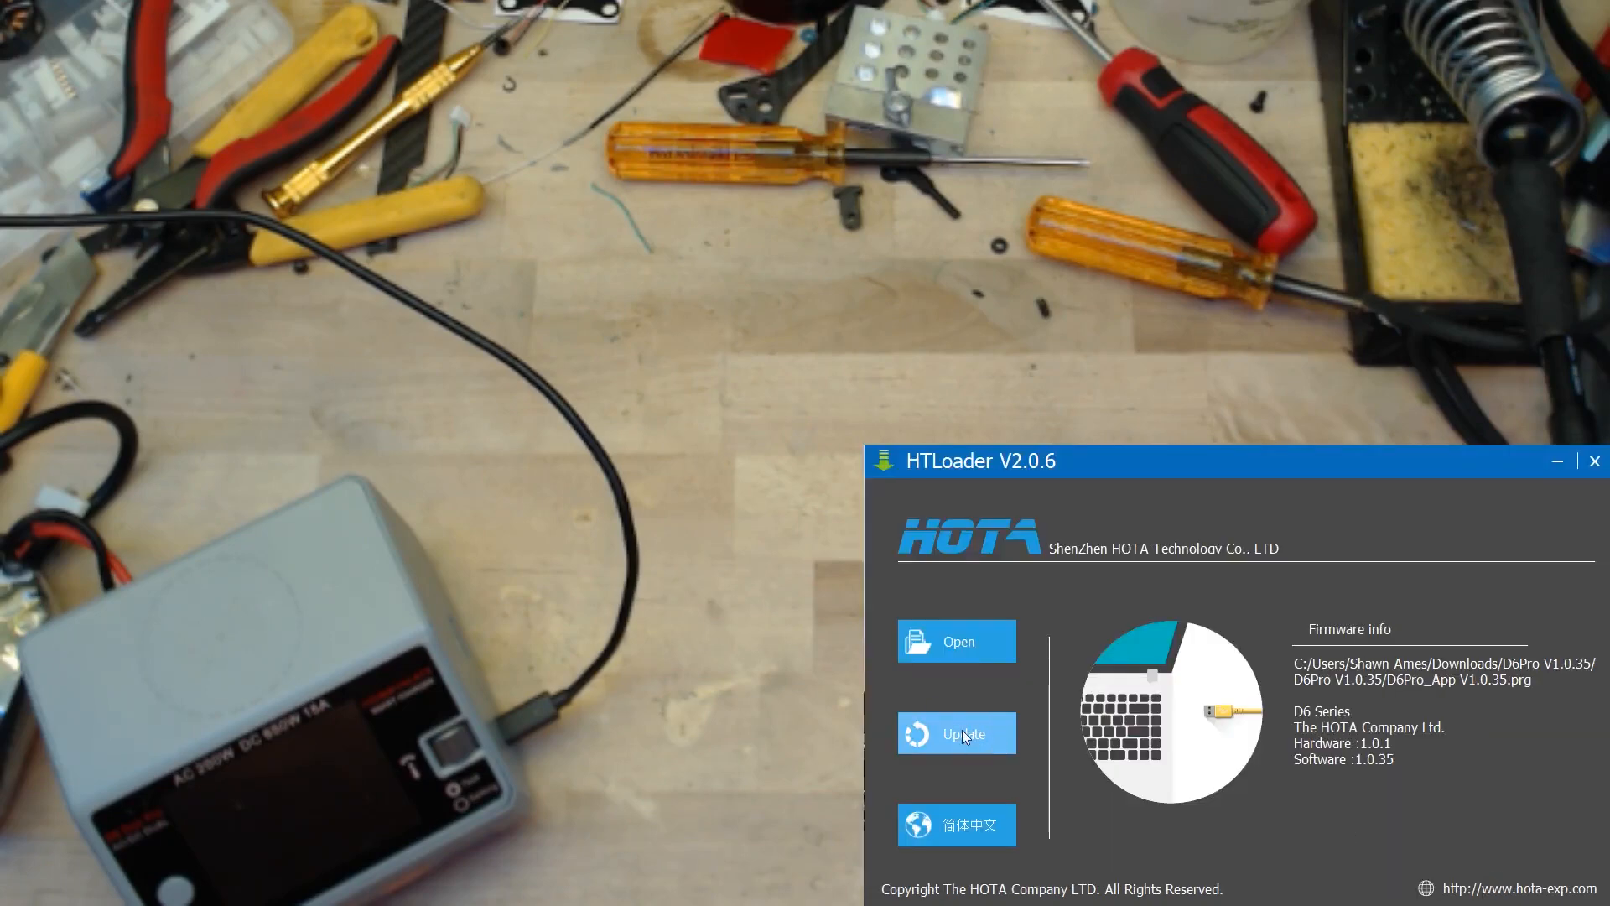
Flash firmware 1.0.35 to the charger, dismiss the success message, and restore English.
left_click(956, 732)
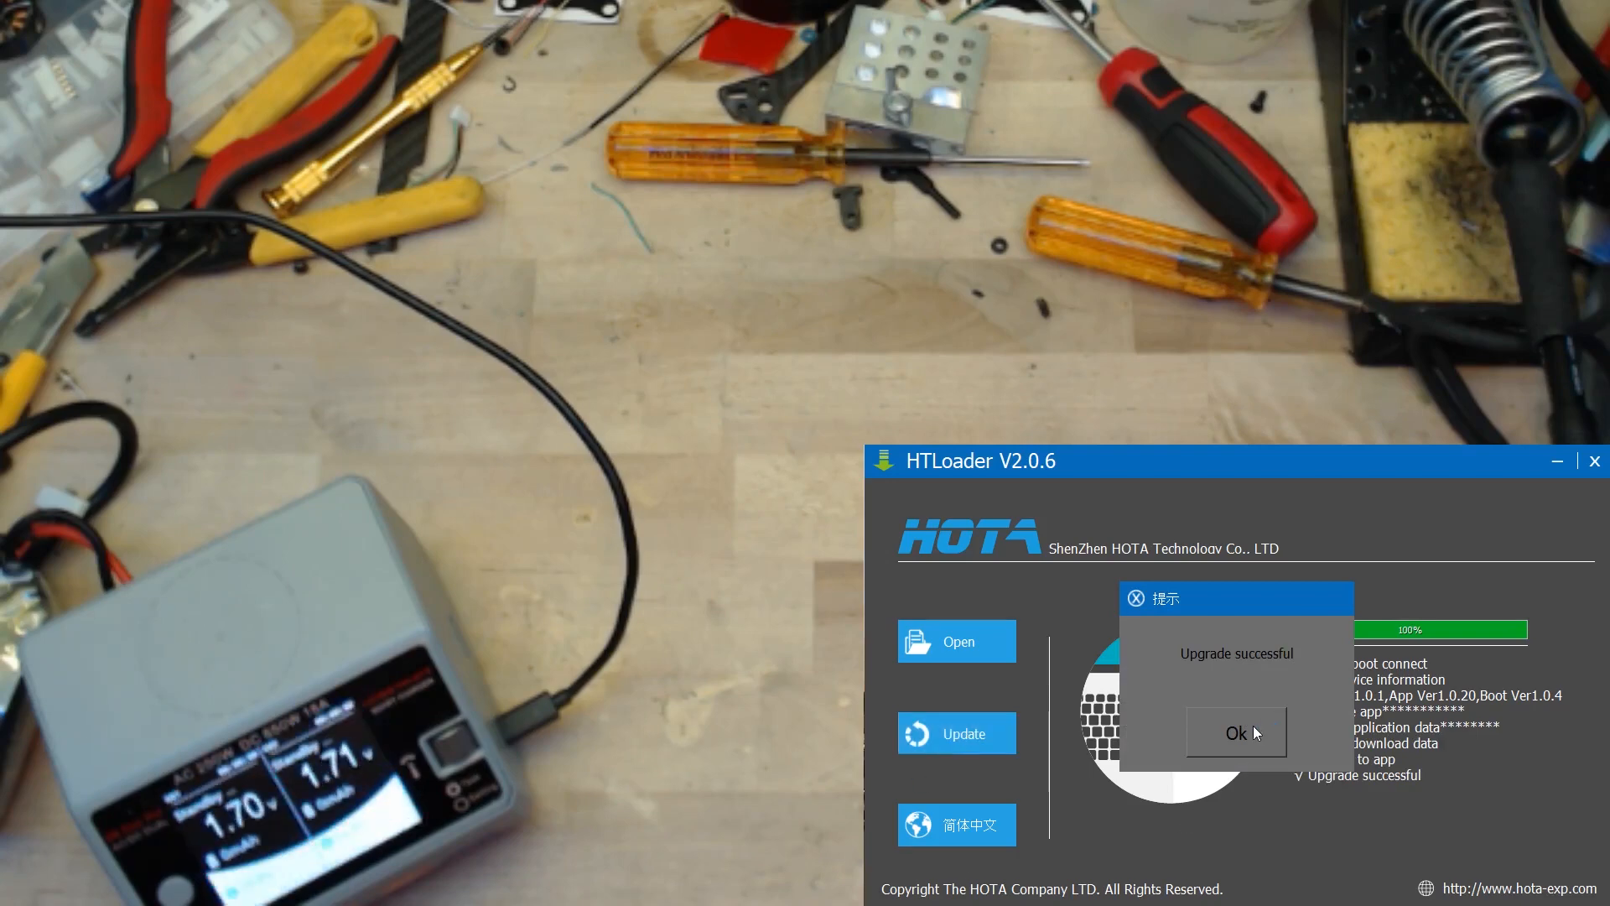
left_click(1235, 732)
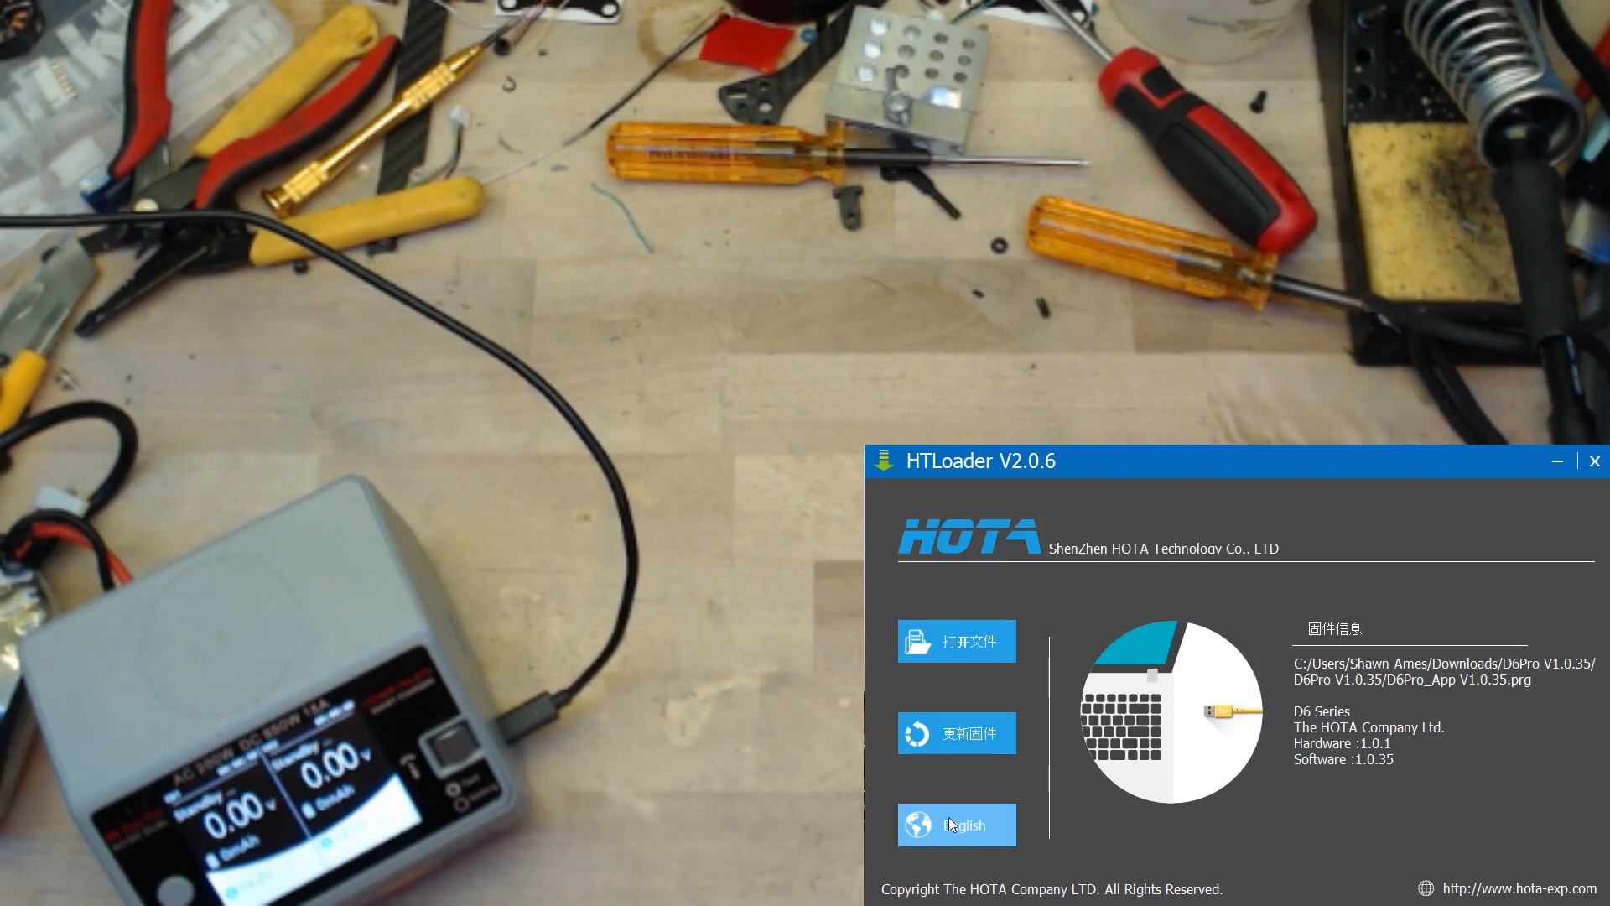
left_click(956, 824)
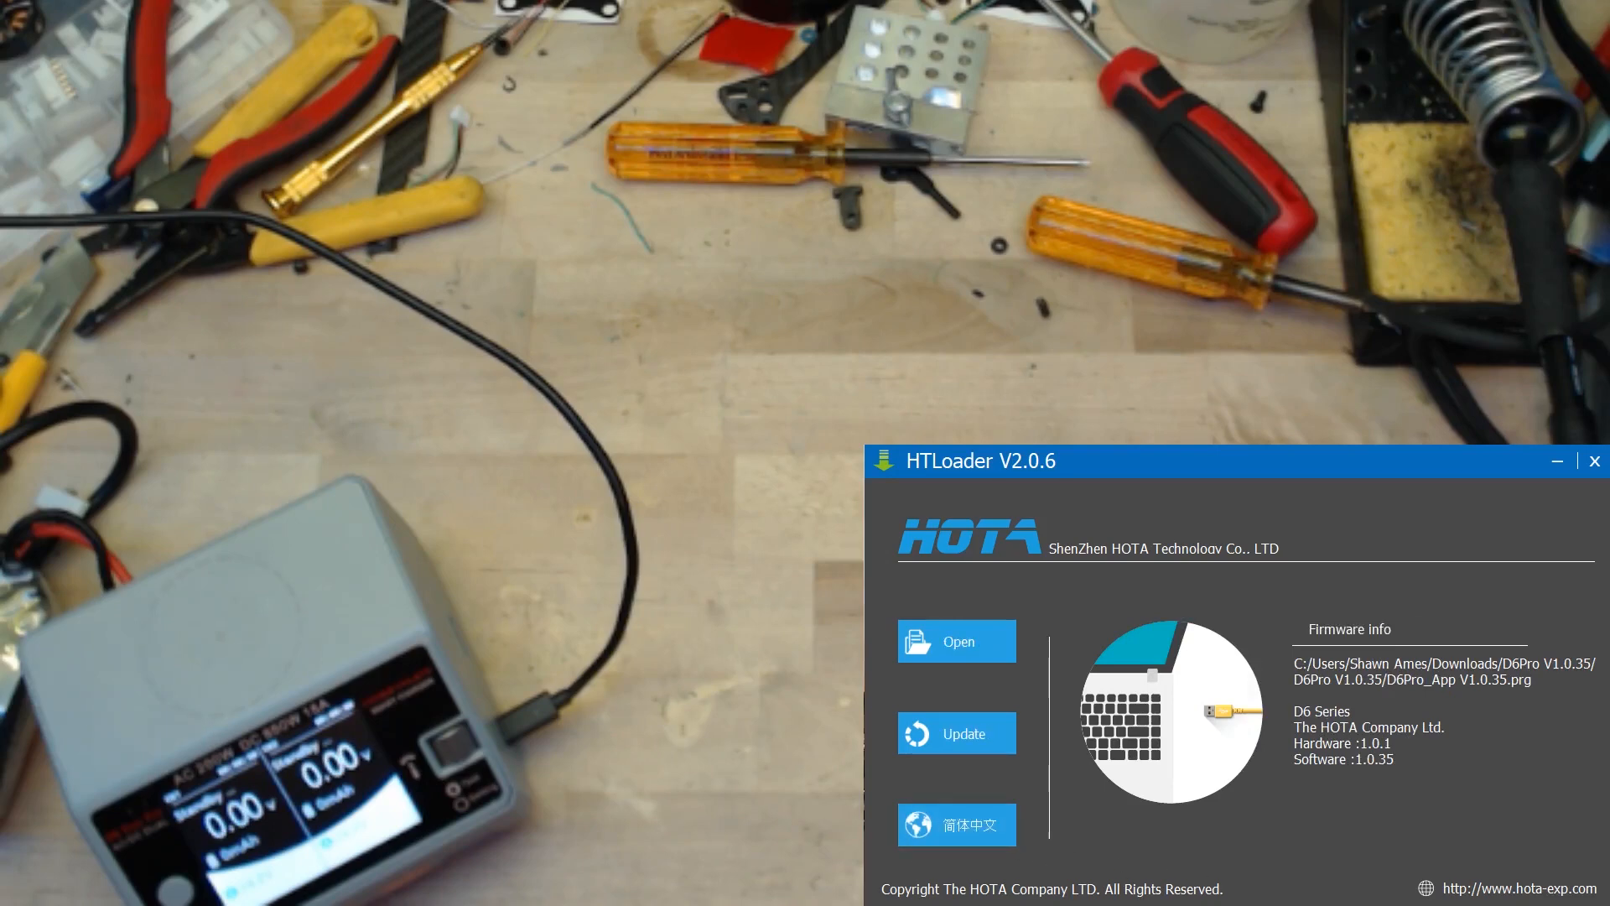